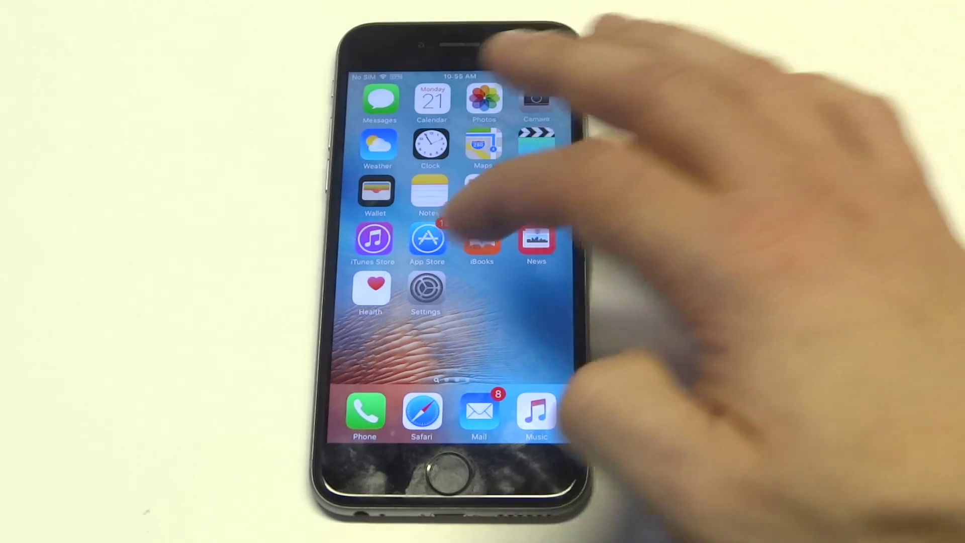
Launch Settings from the home screen and scroll past Music, Videos and Photos & Camera.
click(425, 290)
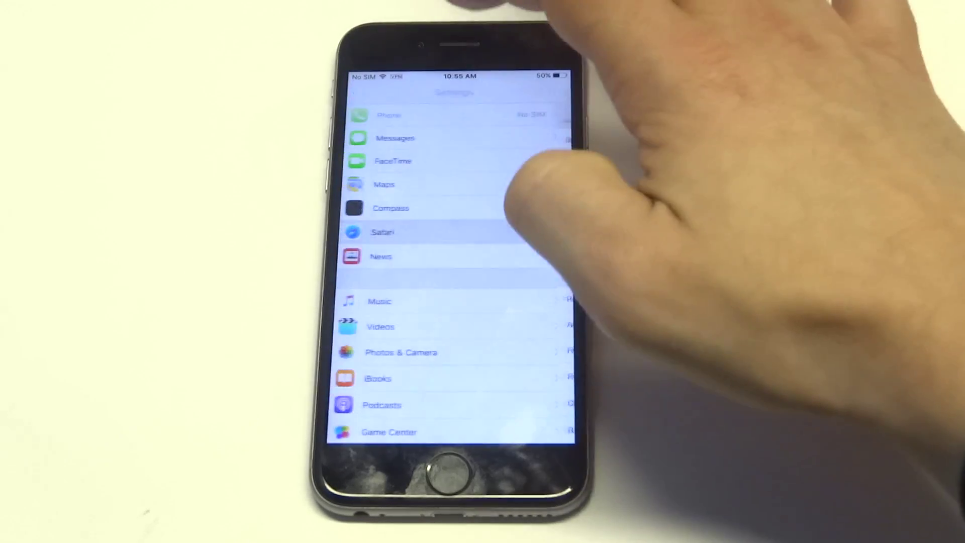
scroll(down, 3)
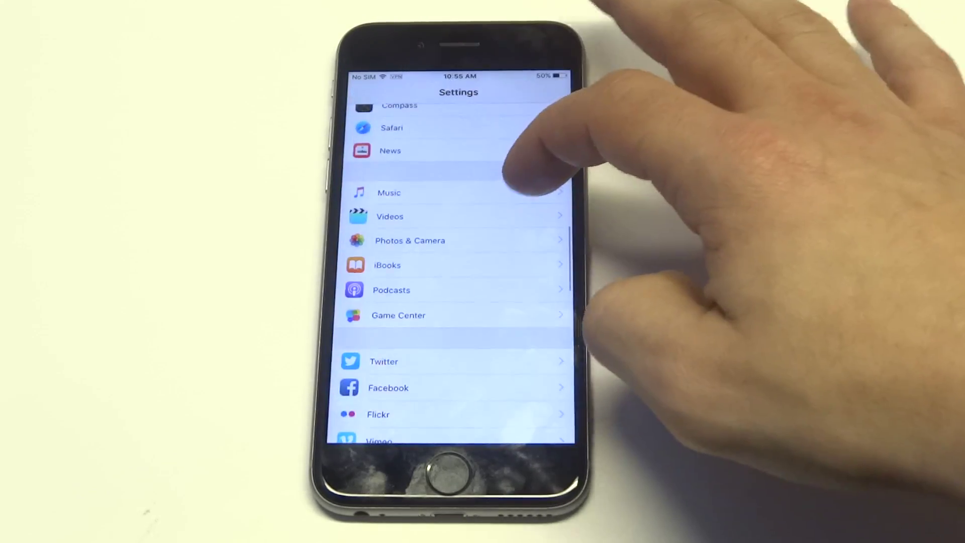
Open Safari's settings page from the Settings list.
click(391, 127)
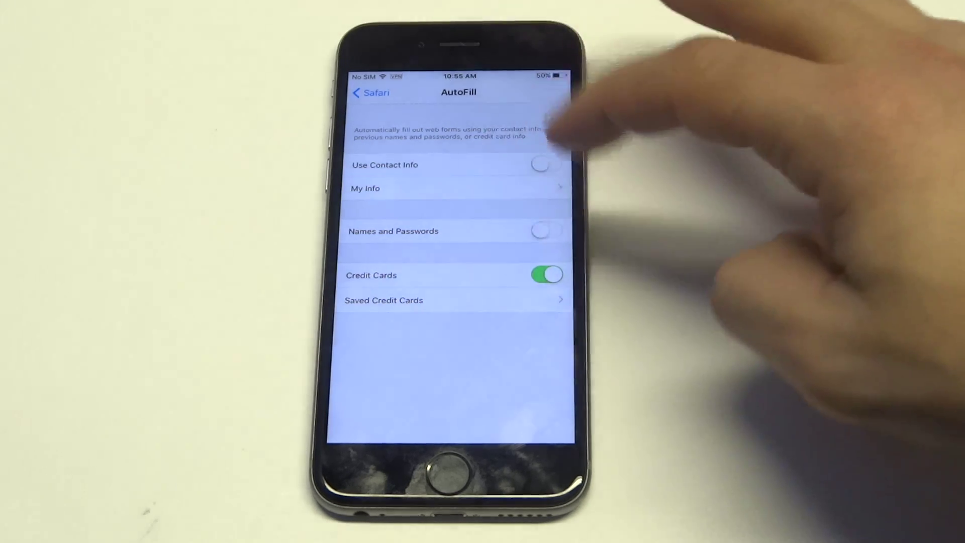
Switch off Credit Cards AutoFill and go back to the main Safari settings.
click(546, 275)
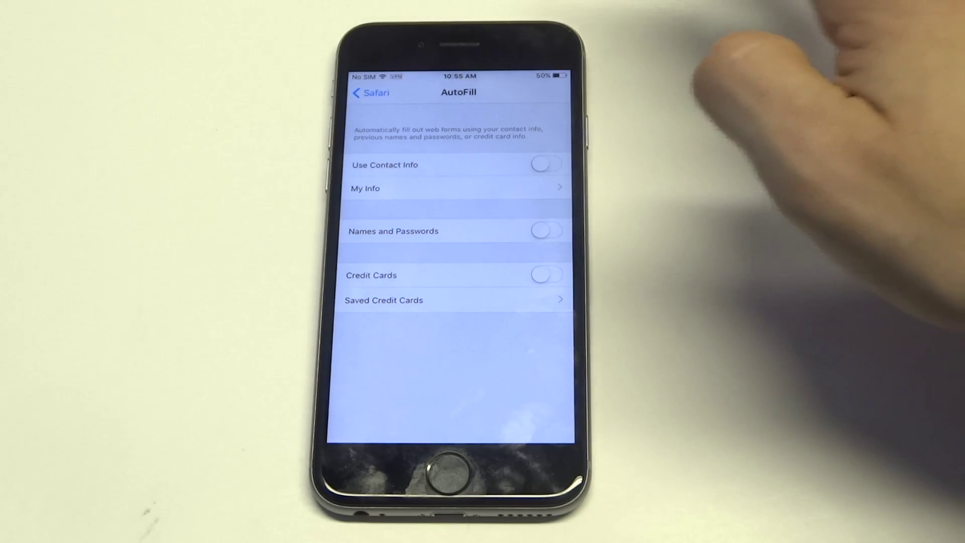
click(370, 92)
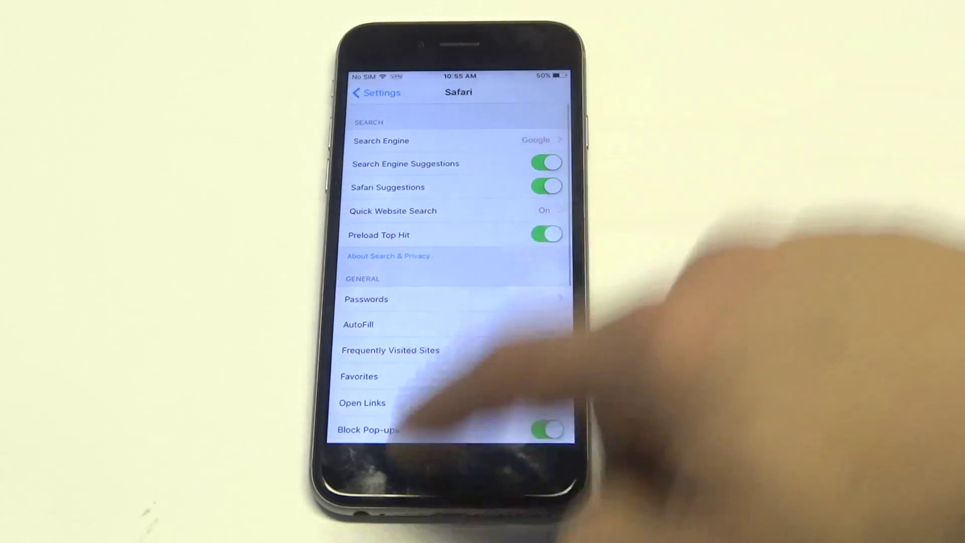